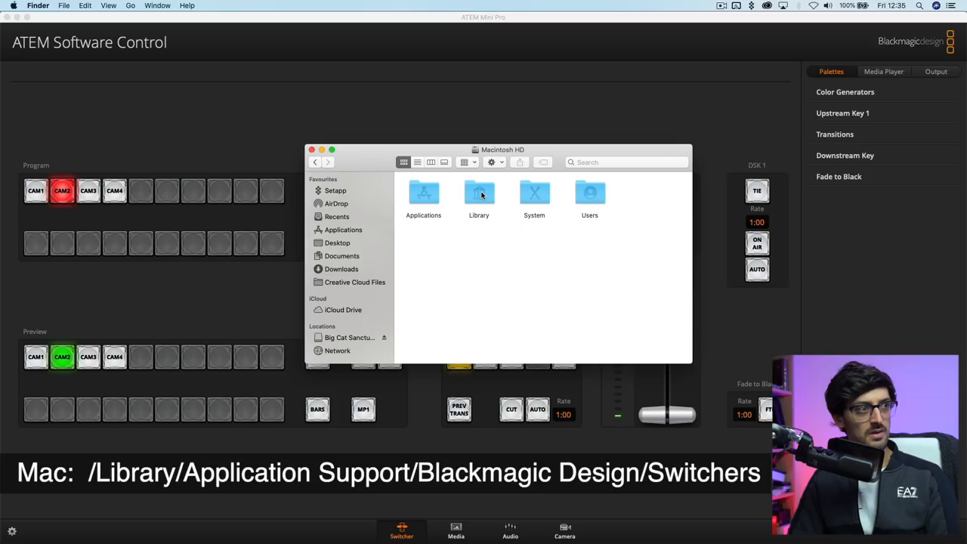
- Open the Library folder on Macintosh HD toward Application Support/Blackmagic Design/Switchers
double_click(478, 193)
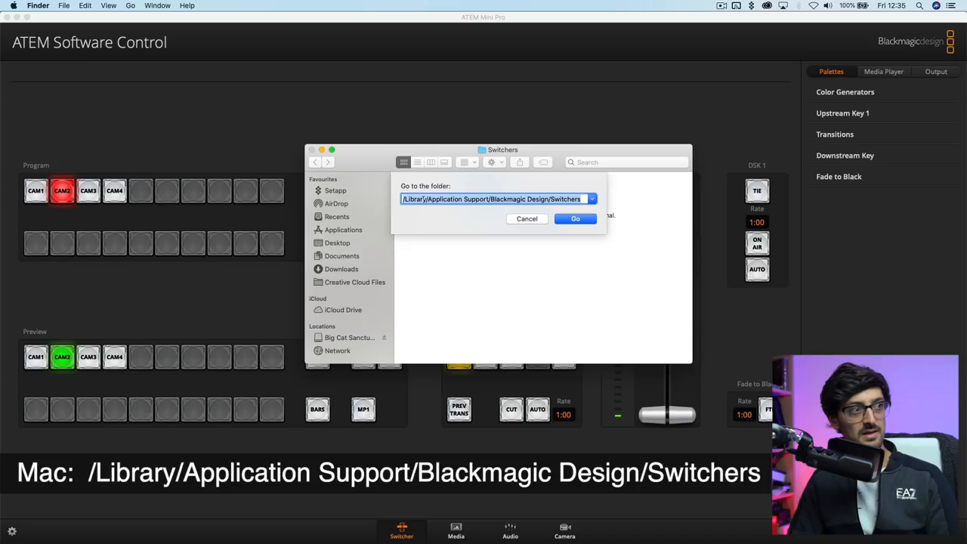
- Go to the Switchers folder and right-click Streaming.xml
click(575, 219)
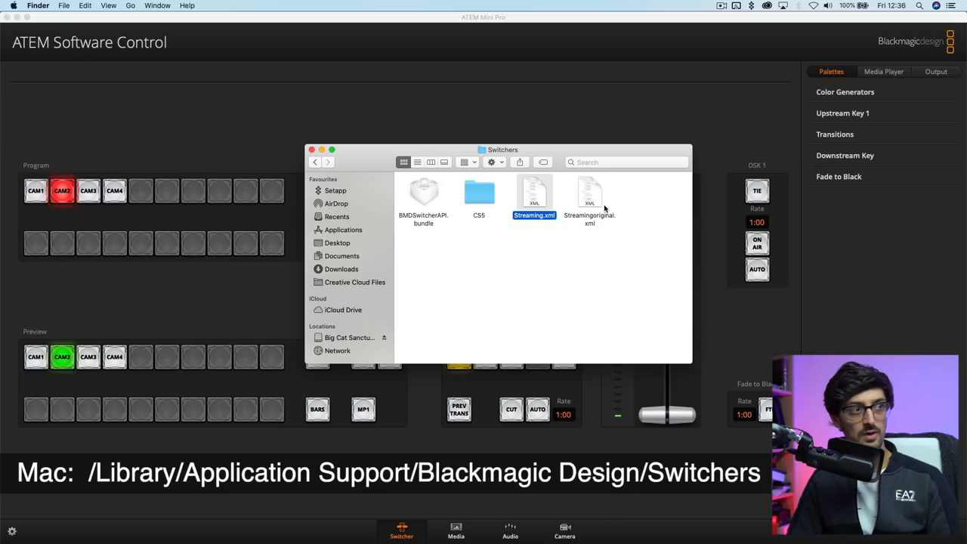
mouse_move(549, 266)
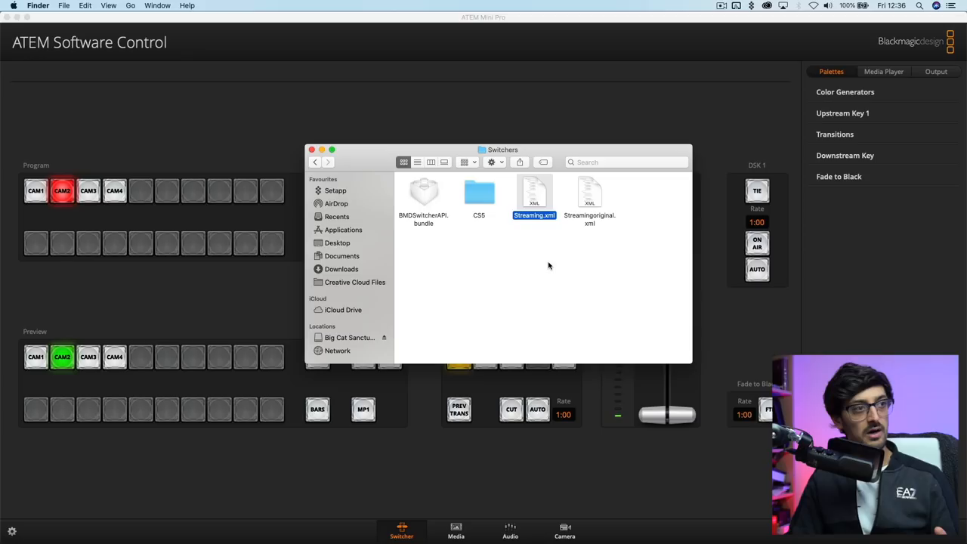
right_click(535, 195)
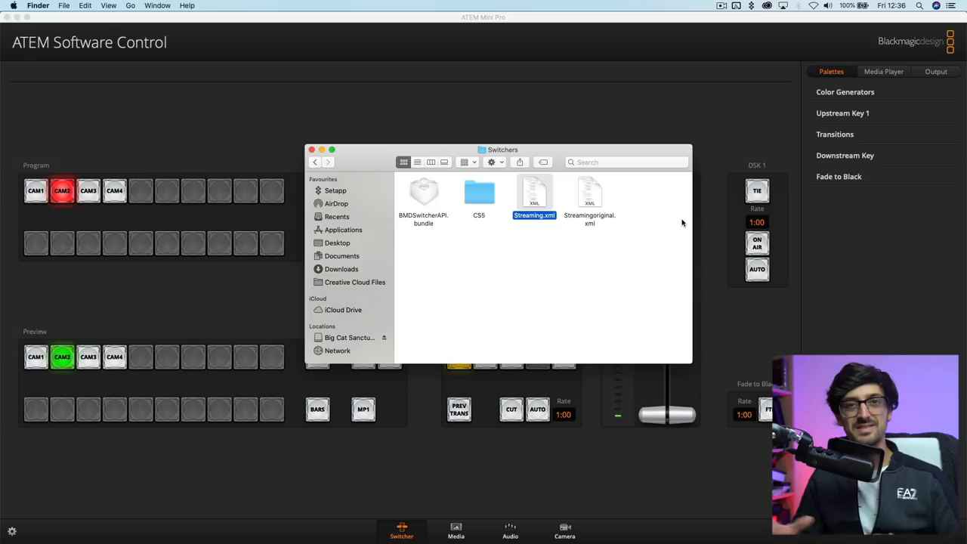
- Open Streaming.xml in Atom and scroll through the Facebook High, Medium and Low profiles
double_click(535, 191)
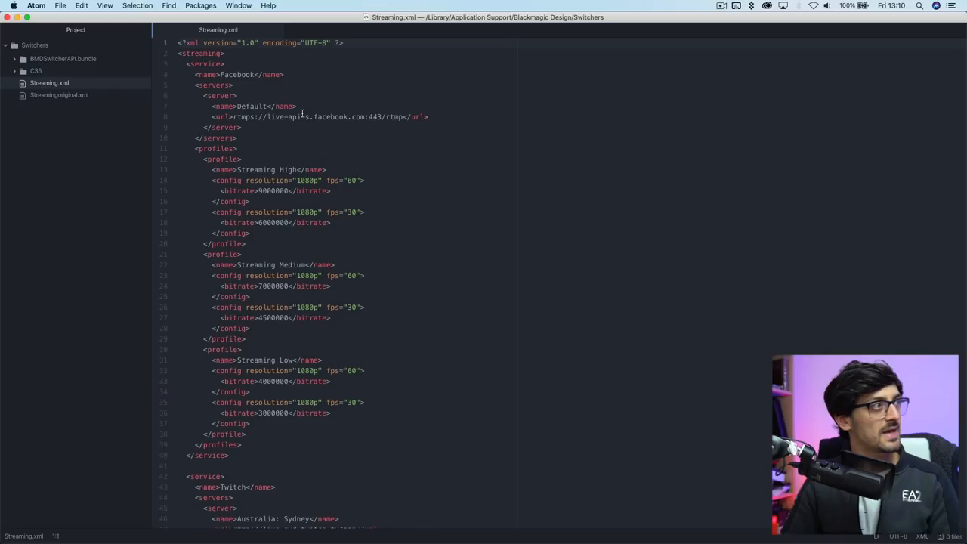
scroll(down, 3)
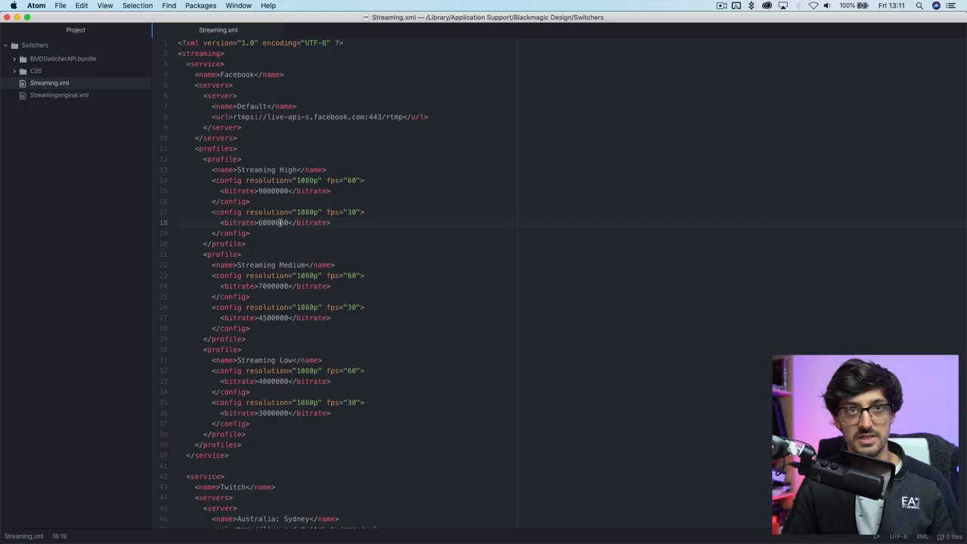
- Select the Facebook service block from line 3 to line 40 for copying
scroll(down, 3)
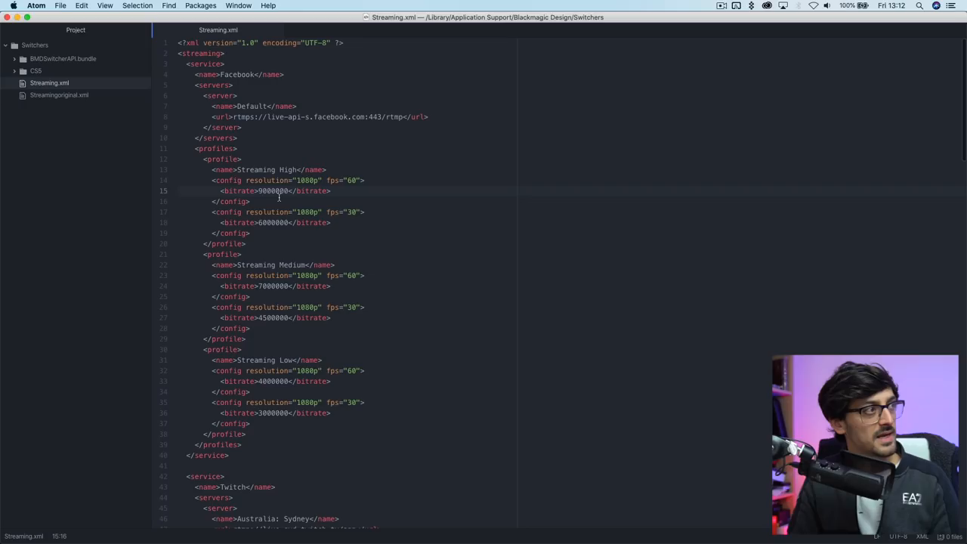
click(263, 306)
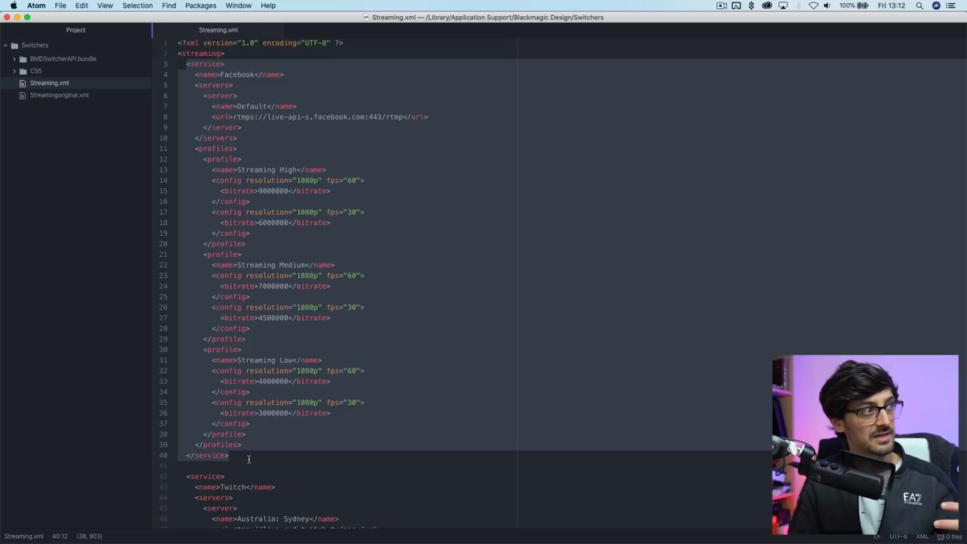
- Scroll past the Twitch and YouTube services to Periscope and the closing streaming tag
scroll(down, 3)
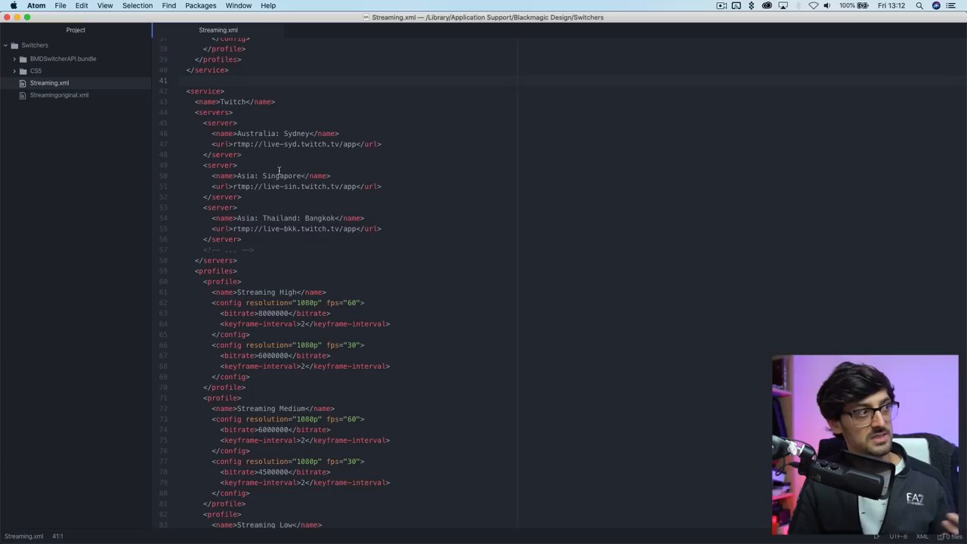
scroll(down, 3)
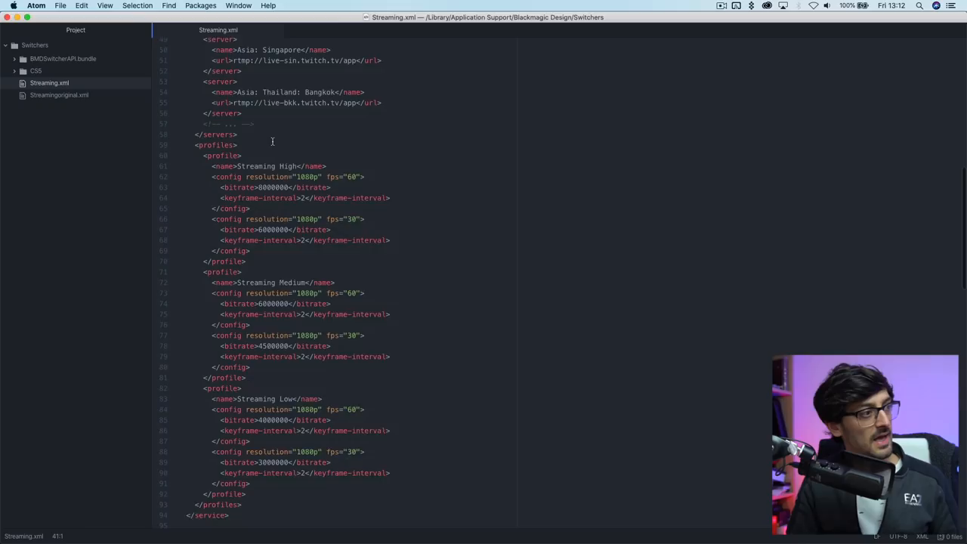
scroll(down, 3)
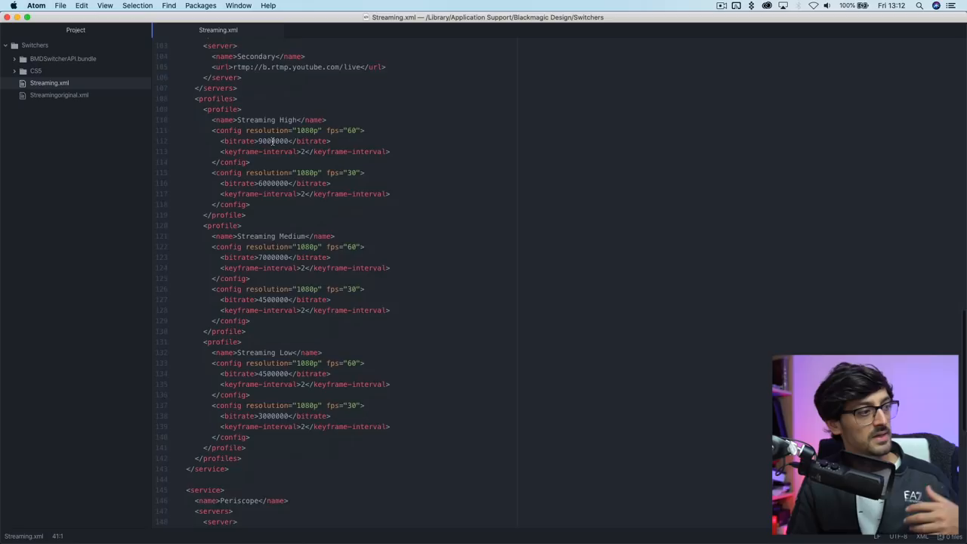
scroll(down, 3)
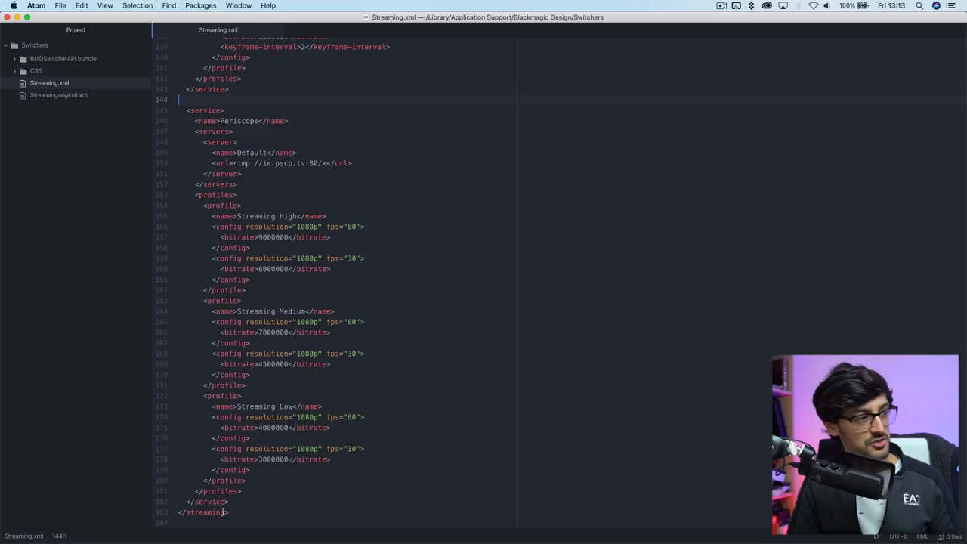
- Select the Periscope service name, then switch to ATEM Software Control's Switcher page
double_click(240, 121)
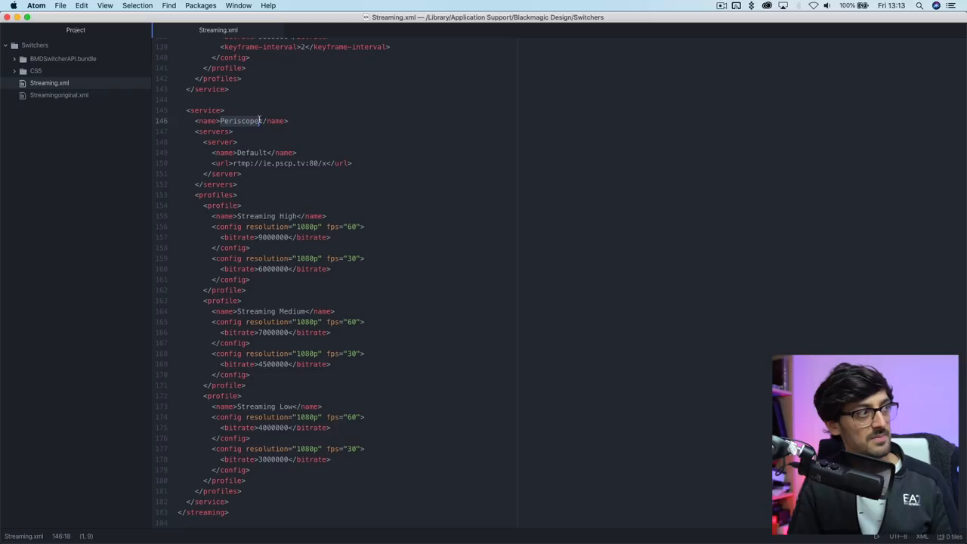
click(232, 163)
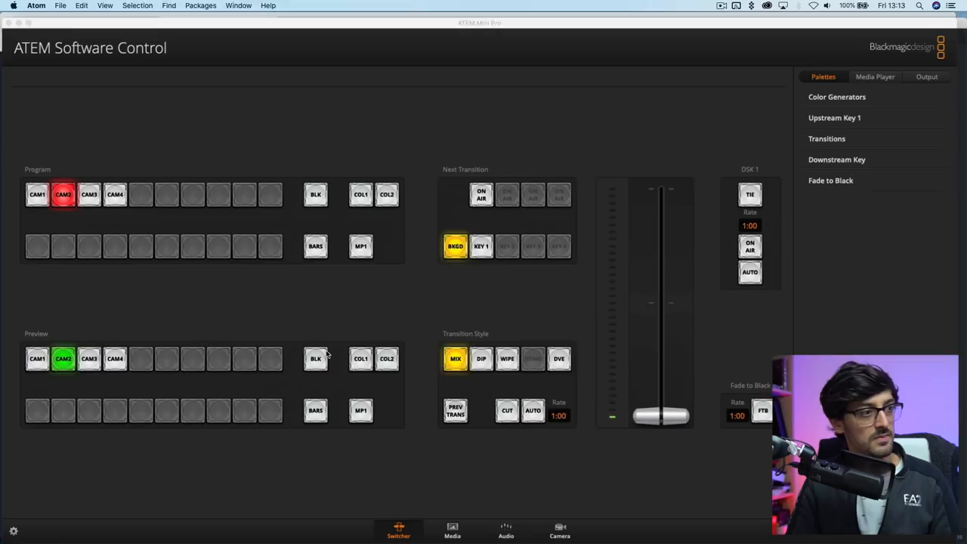
click(926, 77)
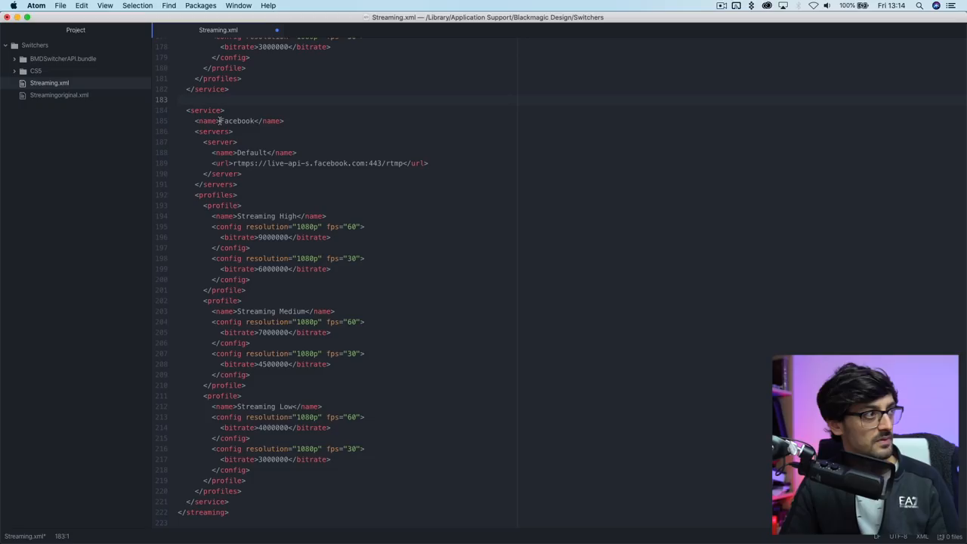
- Rename the pasted Facebook service's name to Castr before moving to Chrome
text(Castr.io/app/dashboard)
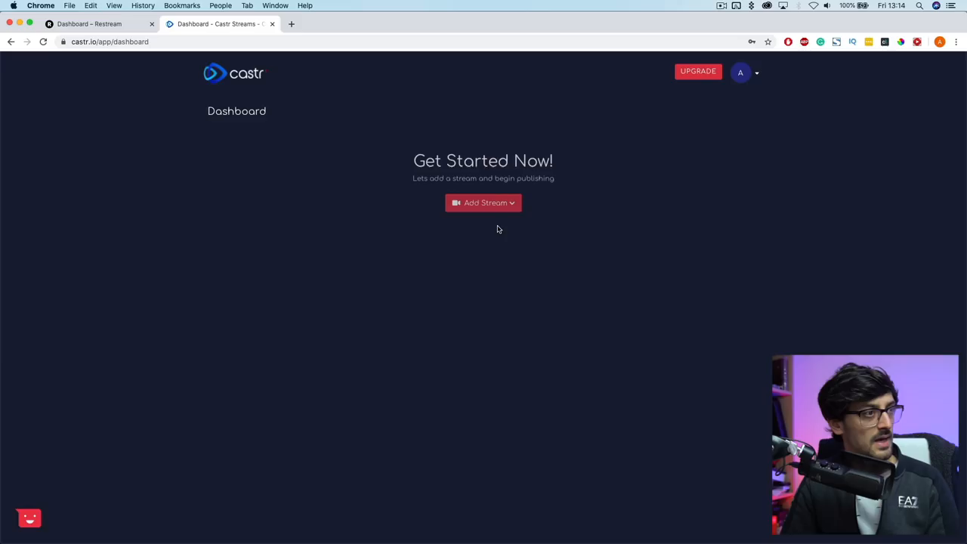
- Start a new simulcast on Castr and activate the trial plan
click(484, 203)
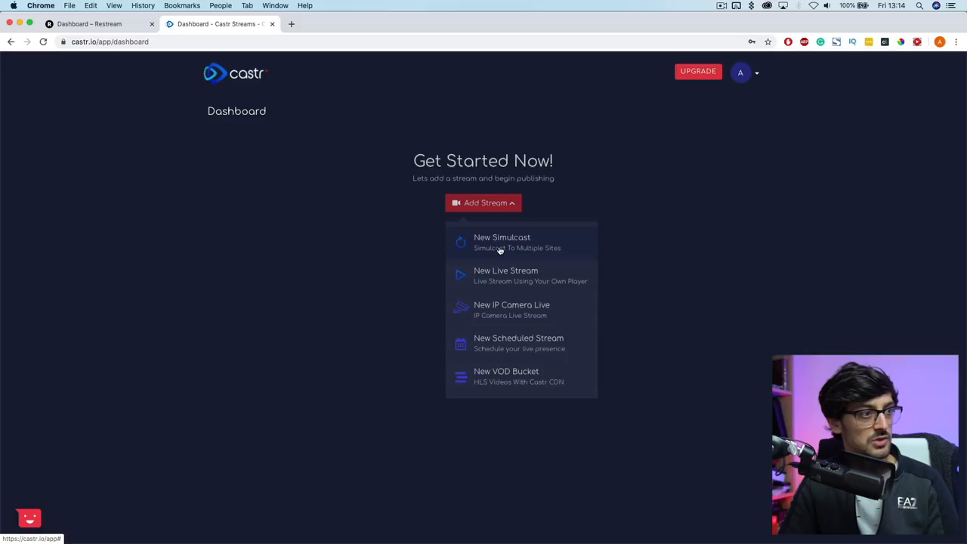
click(502, 242)
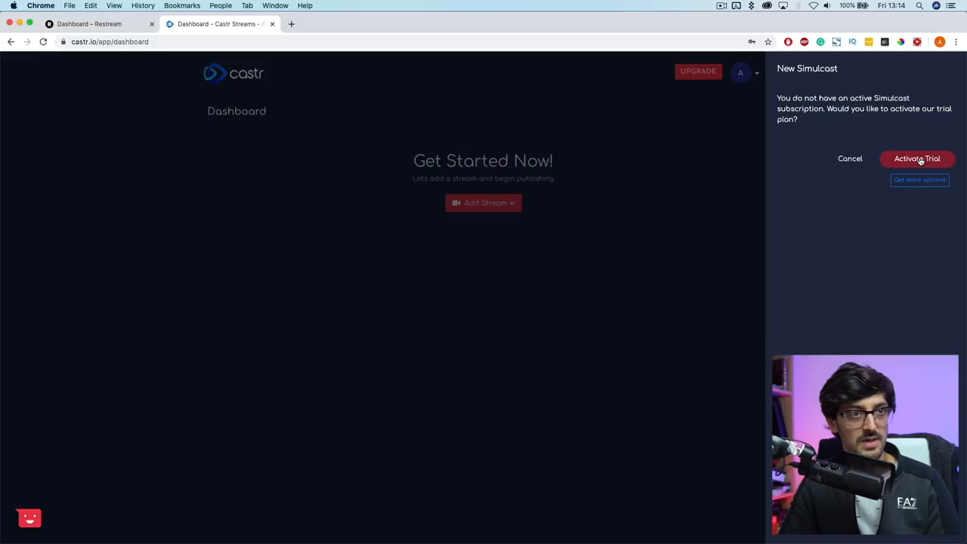
click(917, 158)
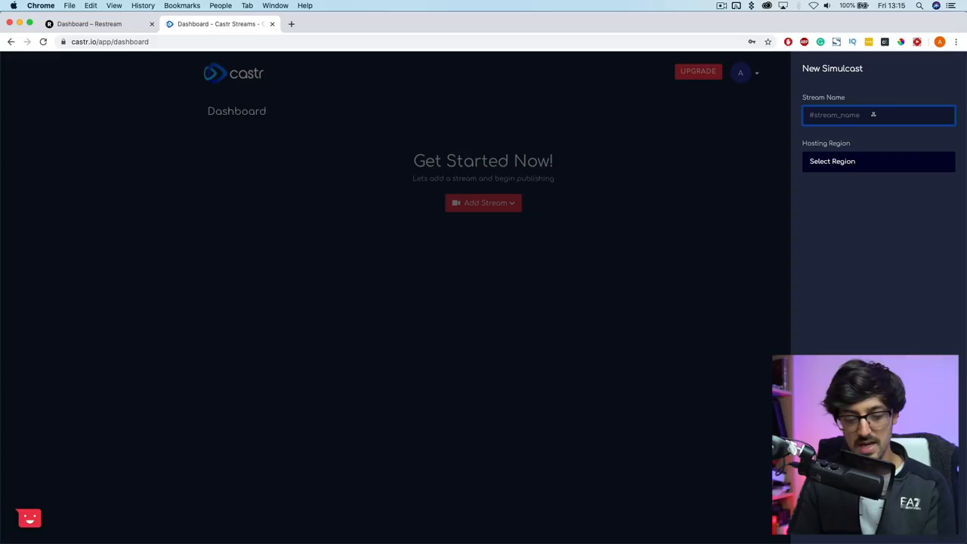
- Name the stream 'BlackMagic ATEM Mini Pro' and host it in EU-West (London, UK)
text(BlackMagic A)
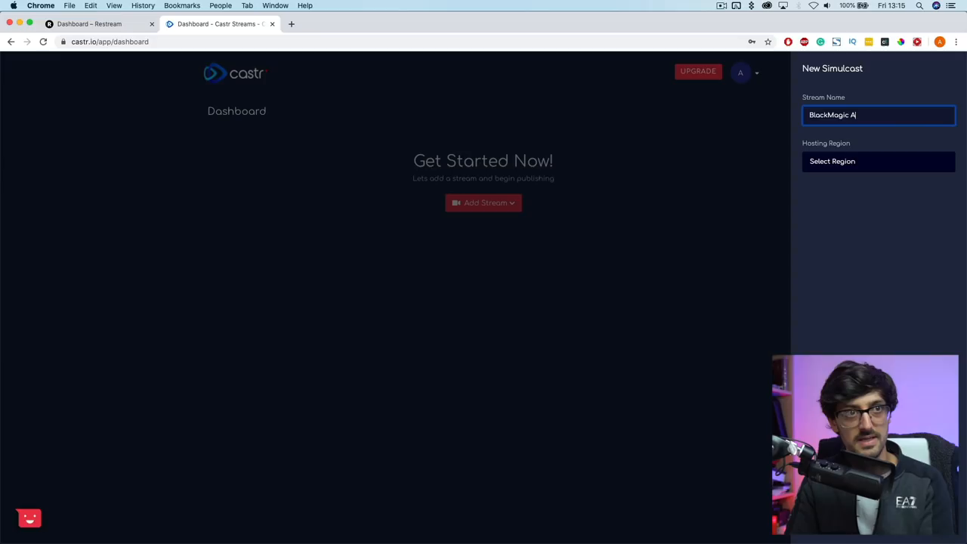
click(878, 161)
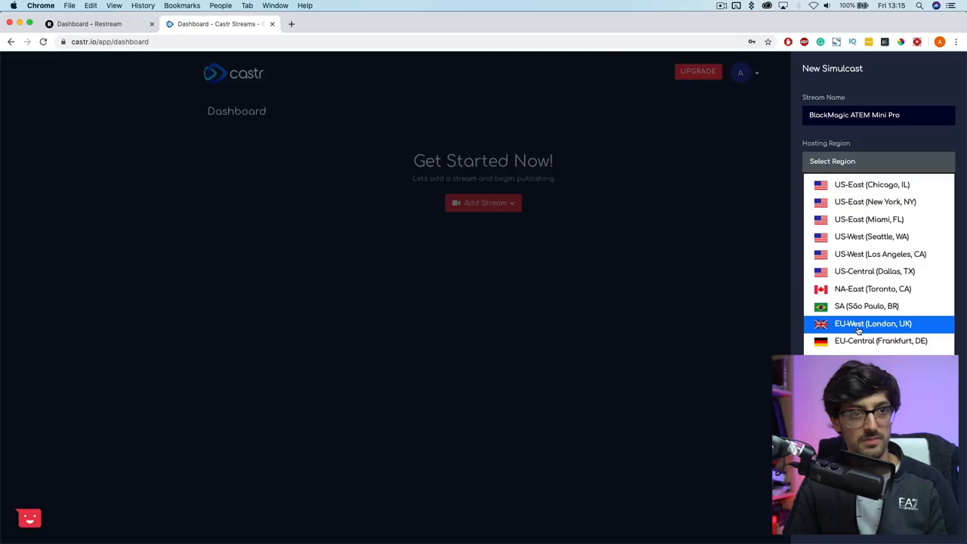
click(873, 323)
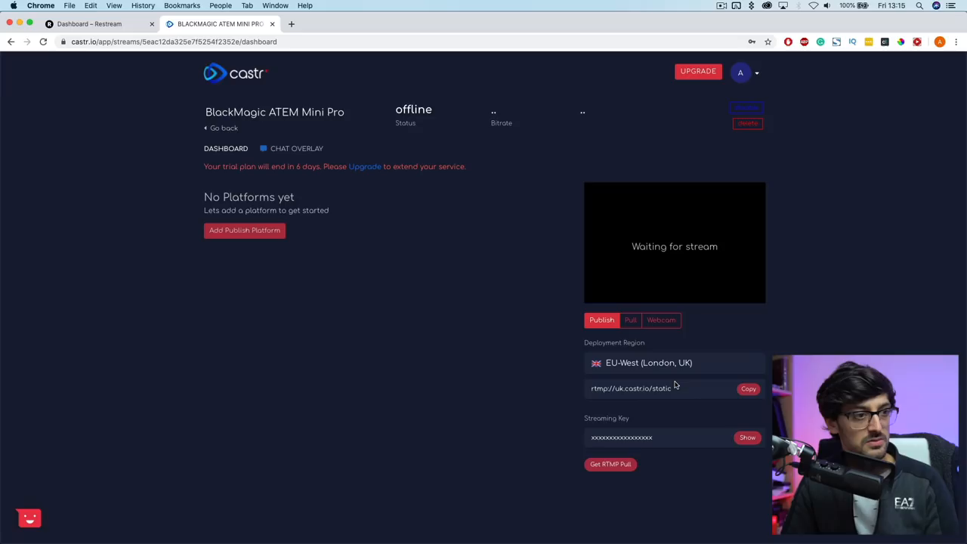
mouse_move(676, 393)
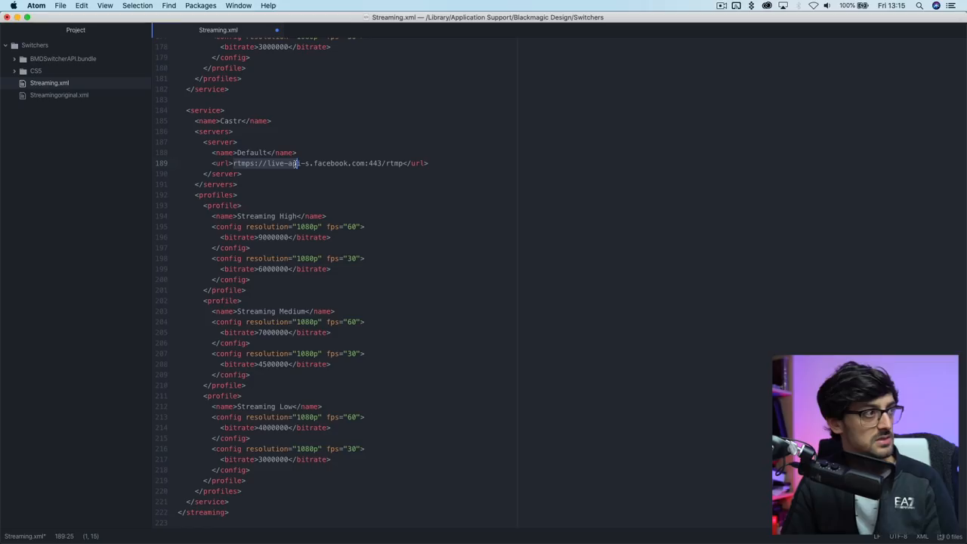
- Replace the Castr service URL with rtmp://uk.castr.io/static in Streaming.xml
text(rtmp://uk.castr.io/static)
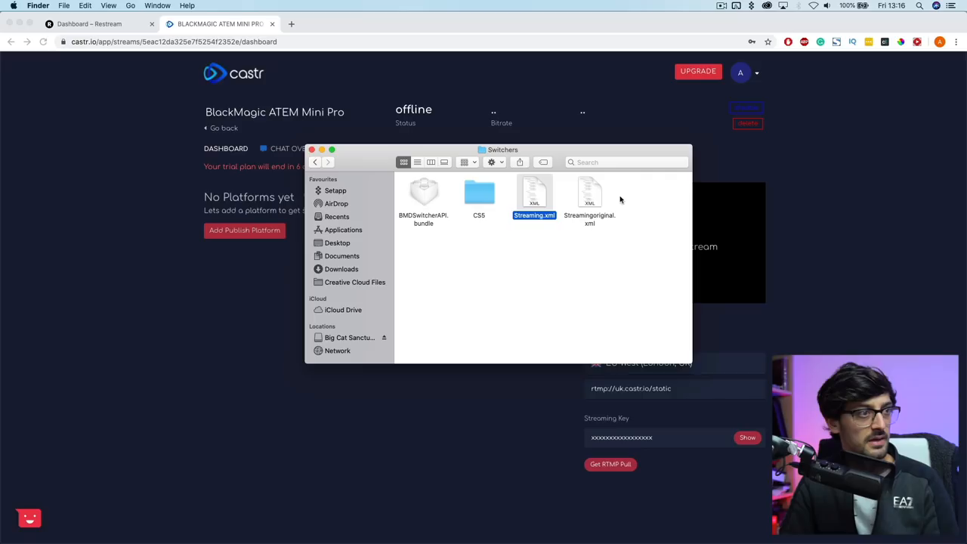
click(589, 193)
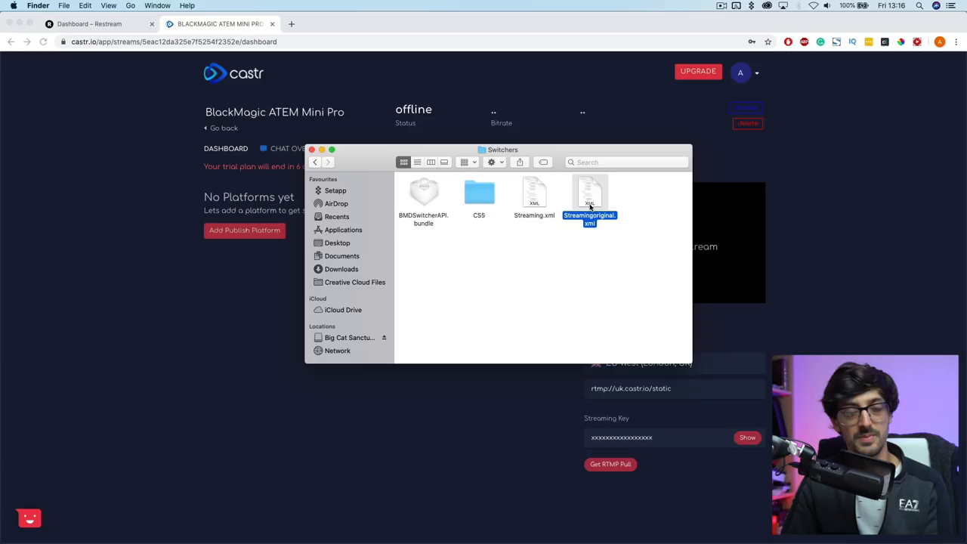
click(534, 193)
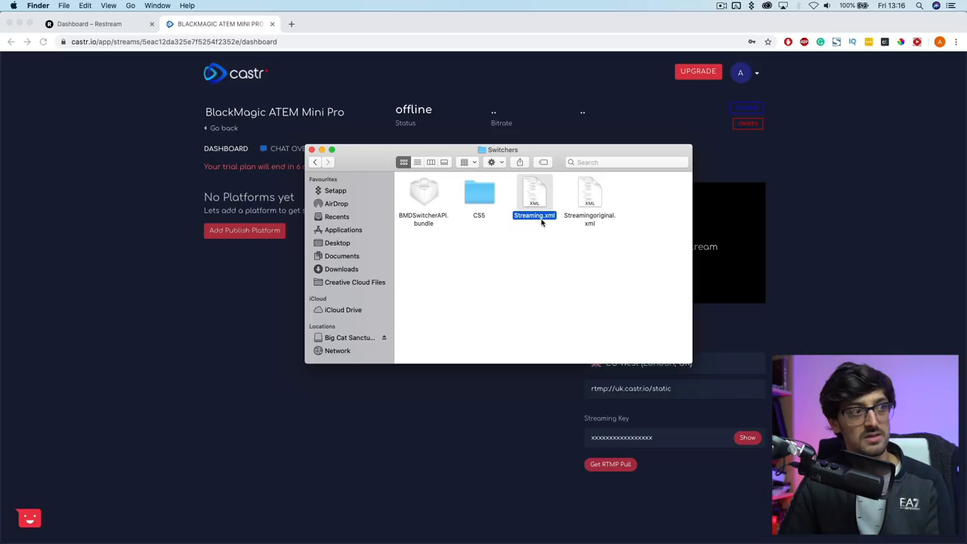
click(577, 250)
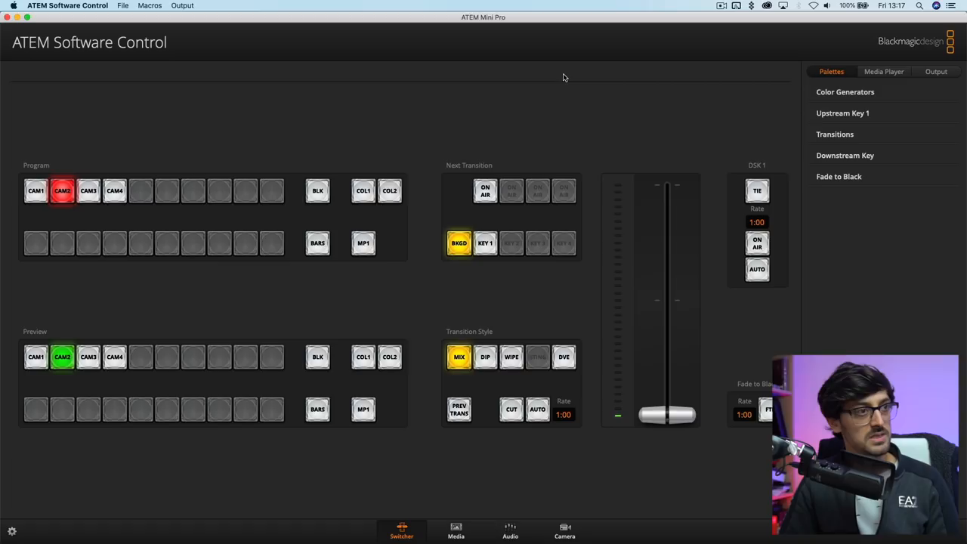
- Expand the Output tab's Live Stream settings, showing Castr with the Default server
click(936, 71)
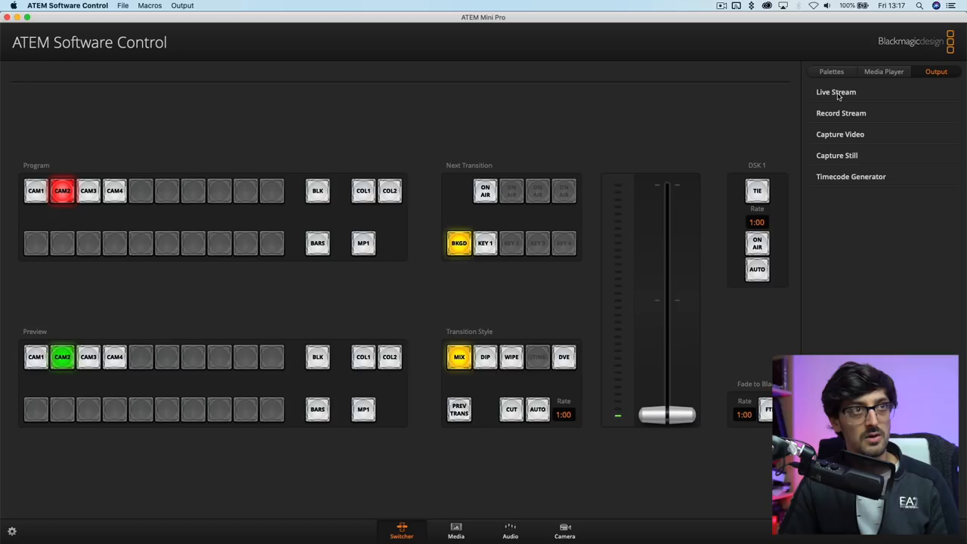
click(836, 92)
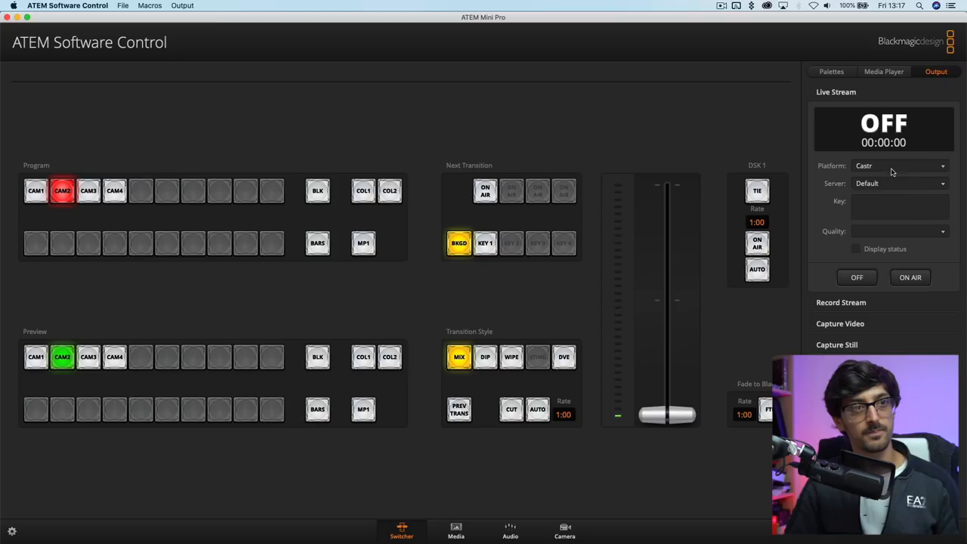
- Keep Castr as the streaming platform and set quality to Streaming Medium
click(899, 165)
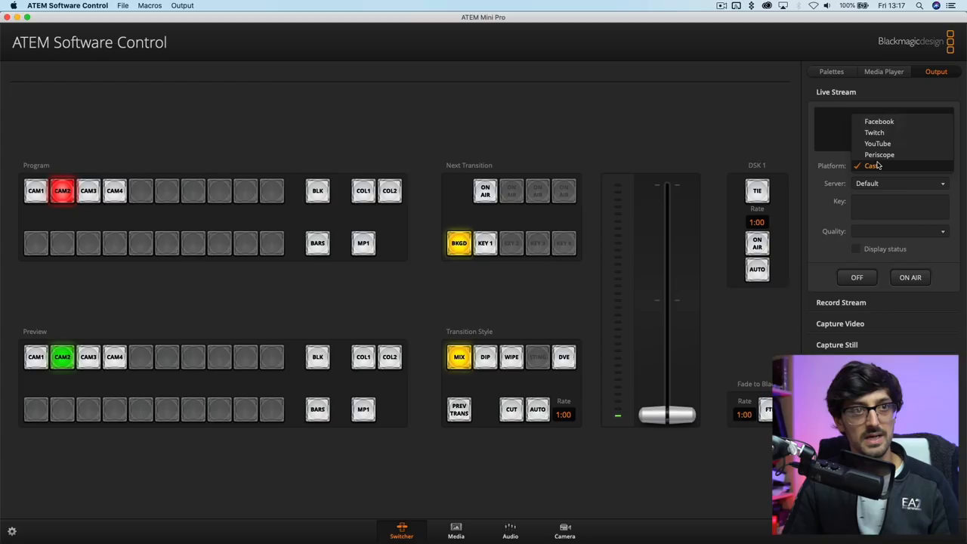
click(873, 165)
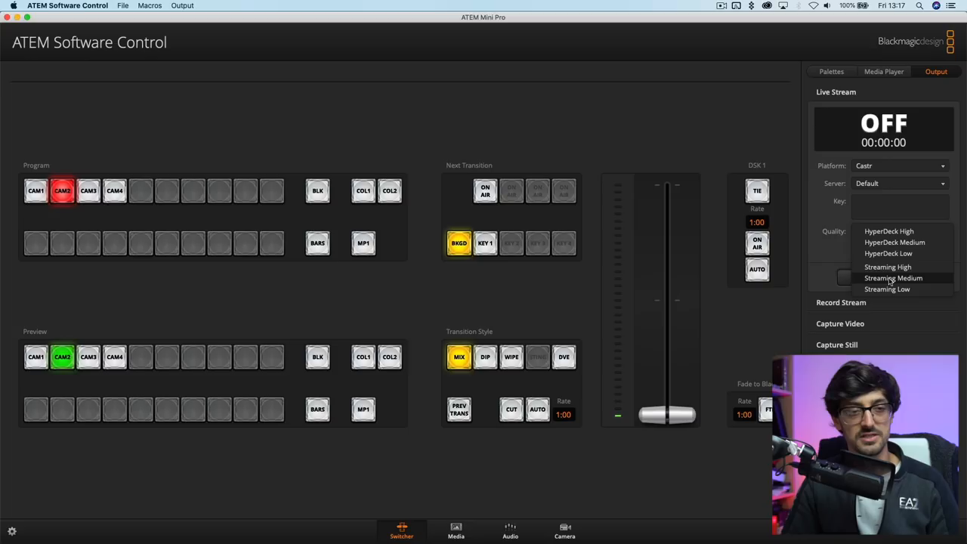
click(893, 277)
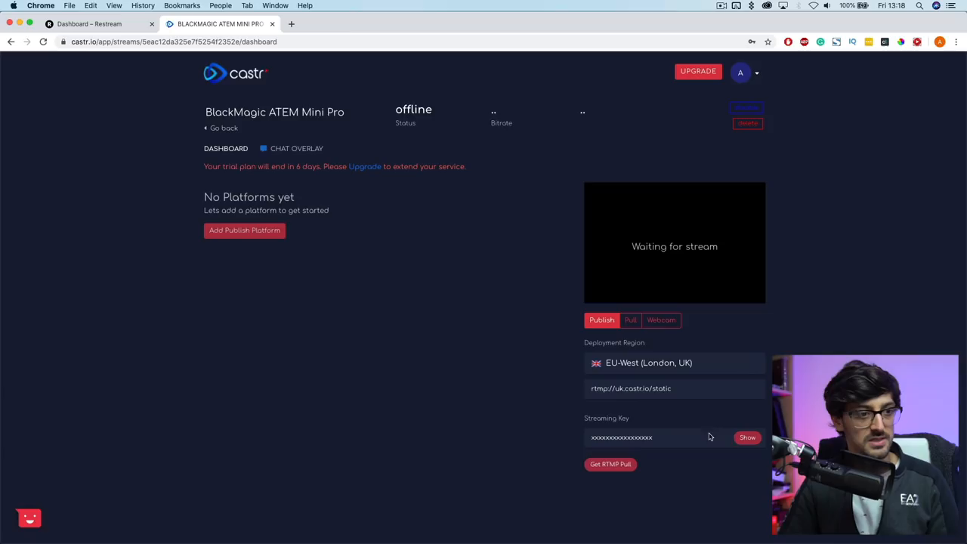
- Reveal the streaming key on the Castr stream dashboard
click(748, 437)
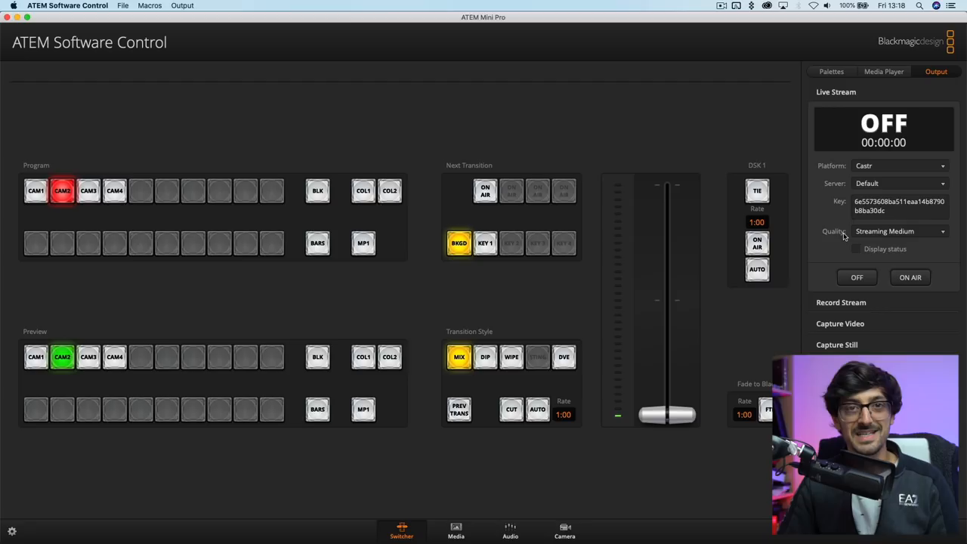
- Paste the Castr key into the Key field and put the stream ON AIR
click(910, 277)
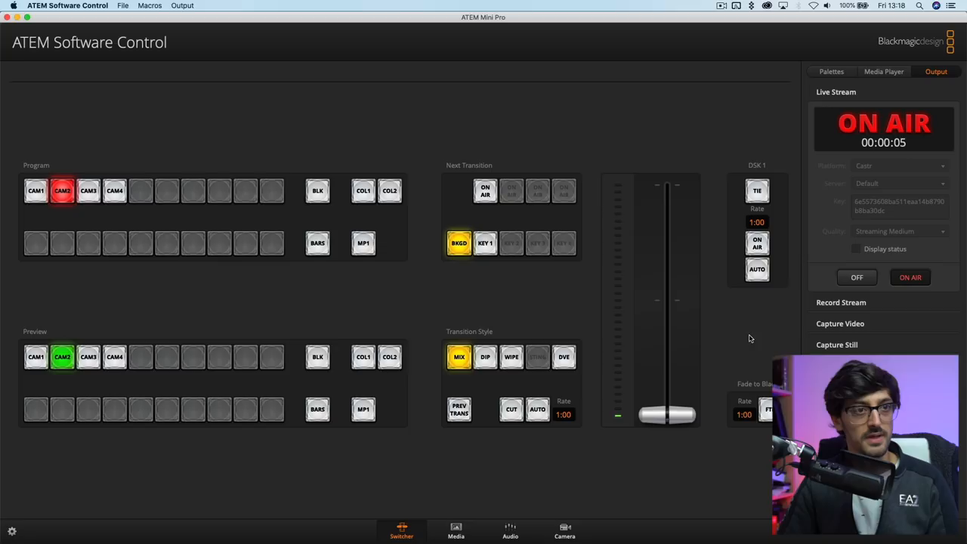
click(857, 248)
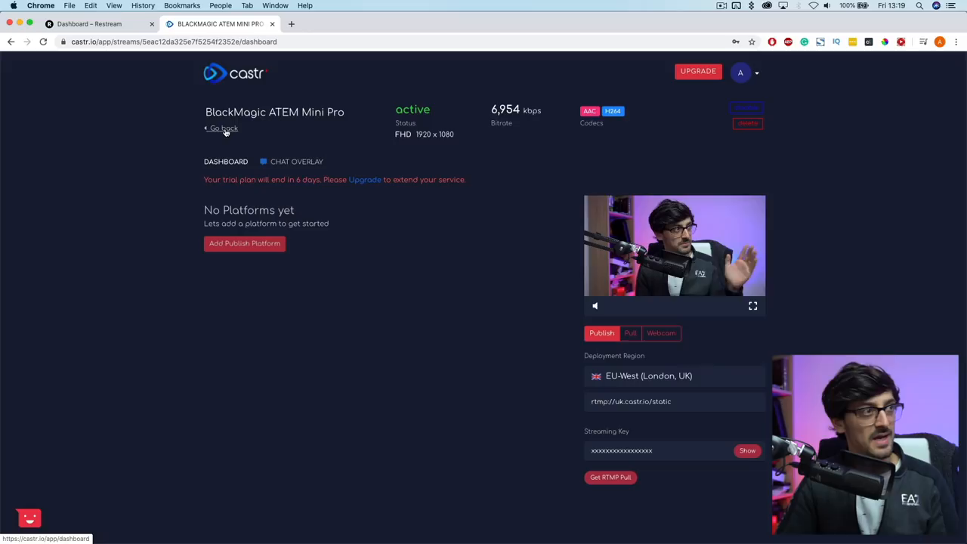
- Open Add Publish Platform on the active Castr stream dashboard
click(222, 127)
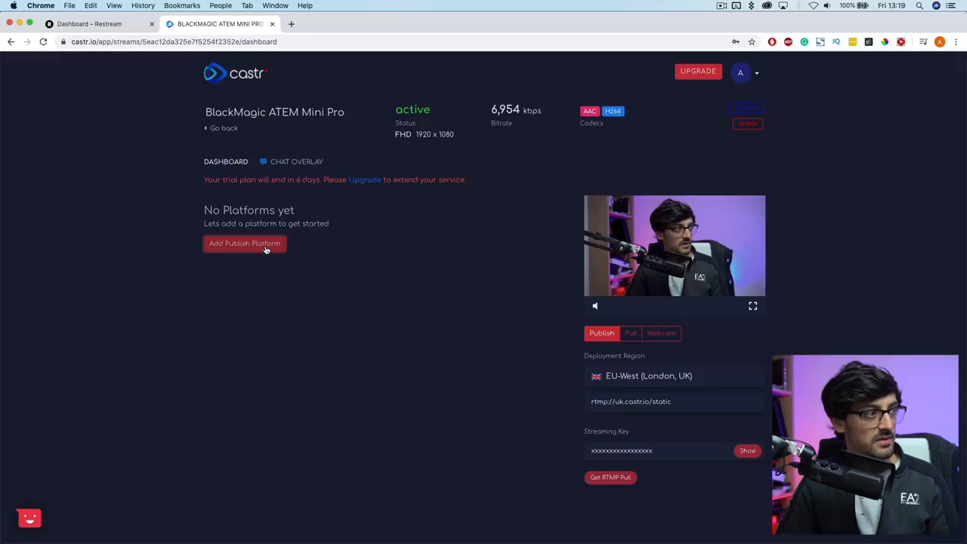
click(244, 243)
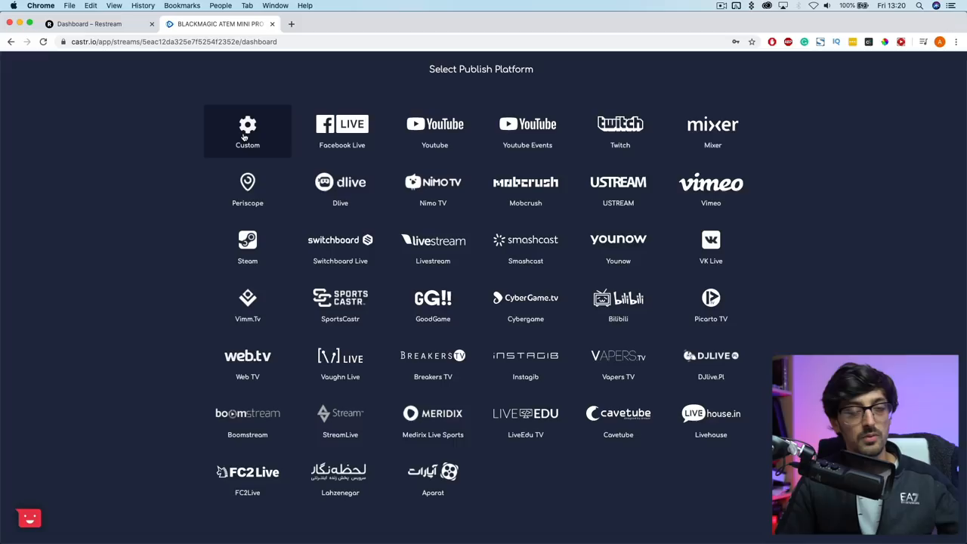
mouse_move(247, 189)
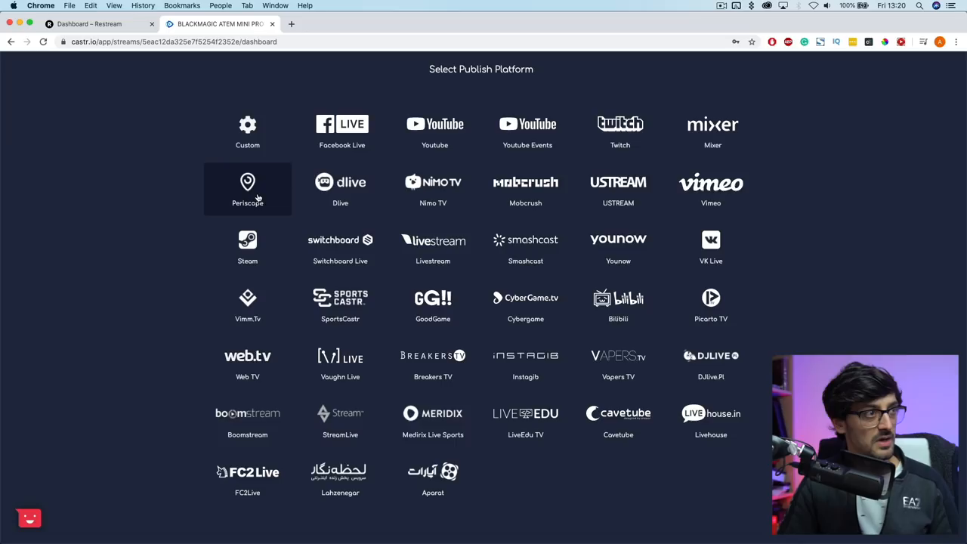
- Pick YouTube Events and choose Setup With Server/Key
click(527, 128)
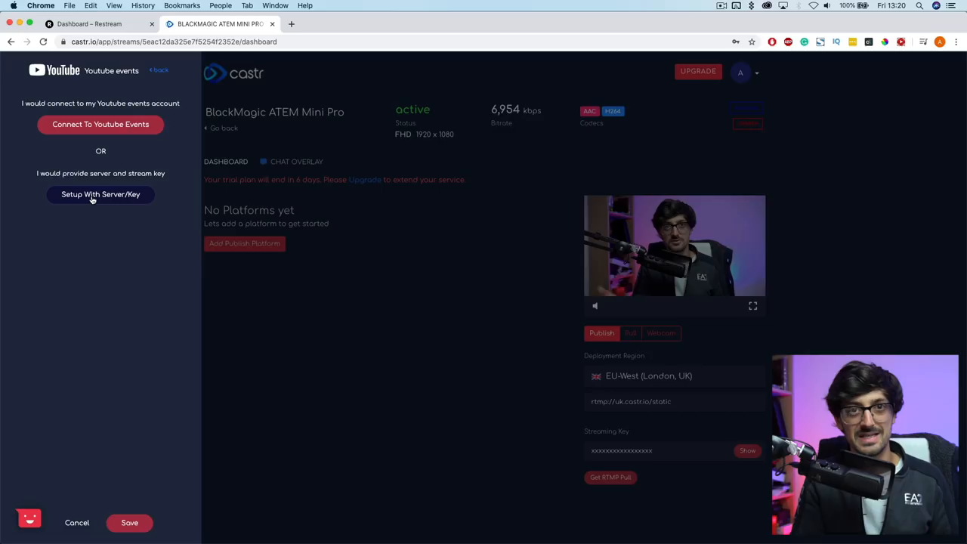
click(101, 194)
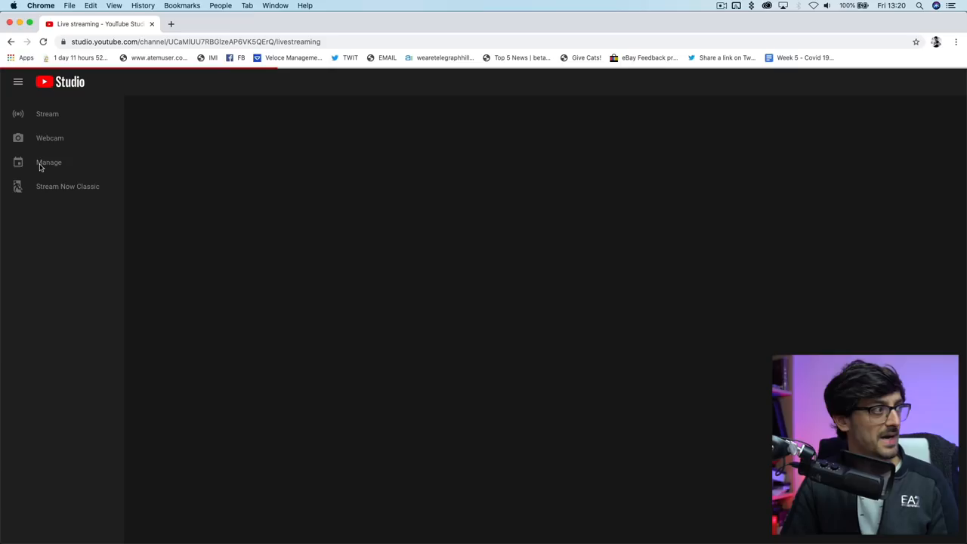
- Open the scheduled ReStream Testing stream and set it to not Made for Kids
click(48, 161)
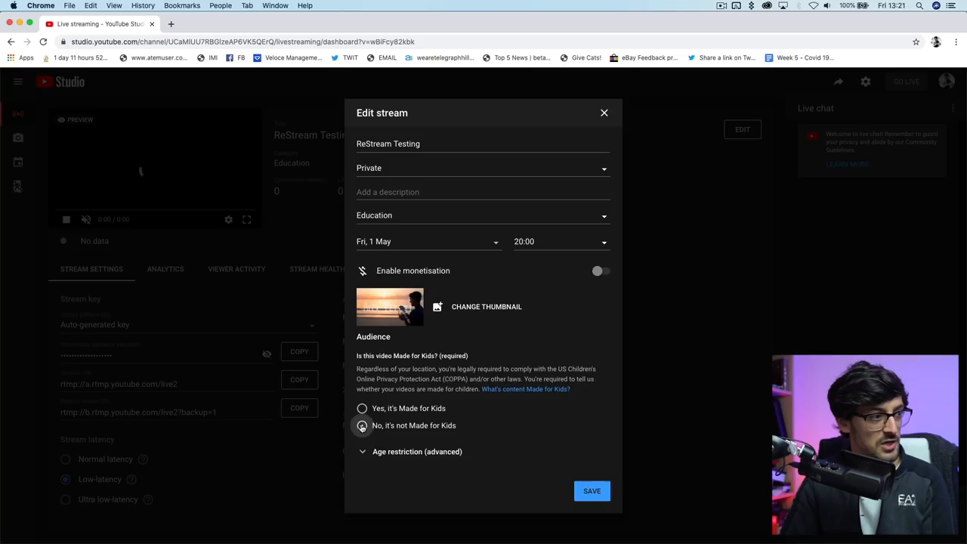
click(604, 113)
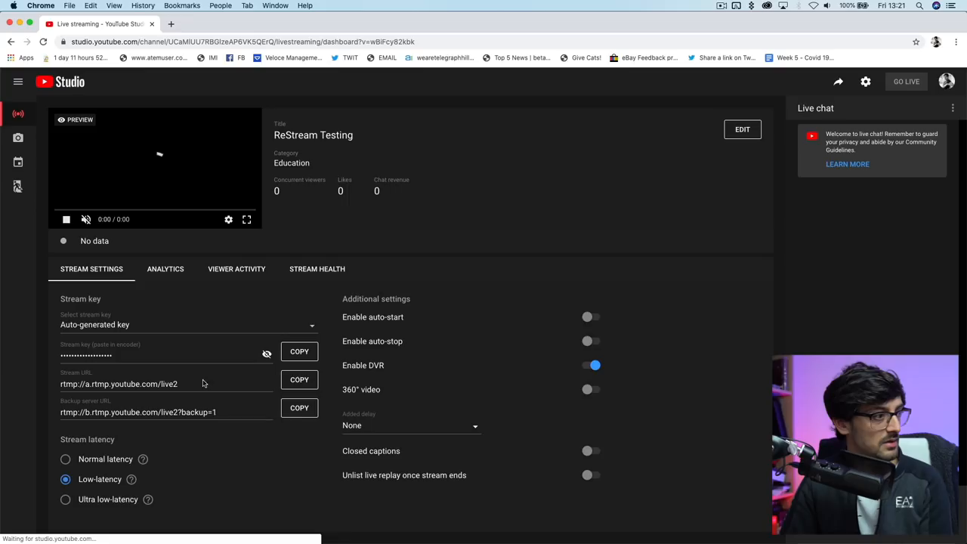
- Enter YouTube's rtmp://a.rtmp.youtube.com/live2 URL and stream key in Castr and save
click(219, 23)
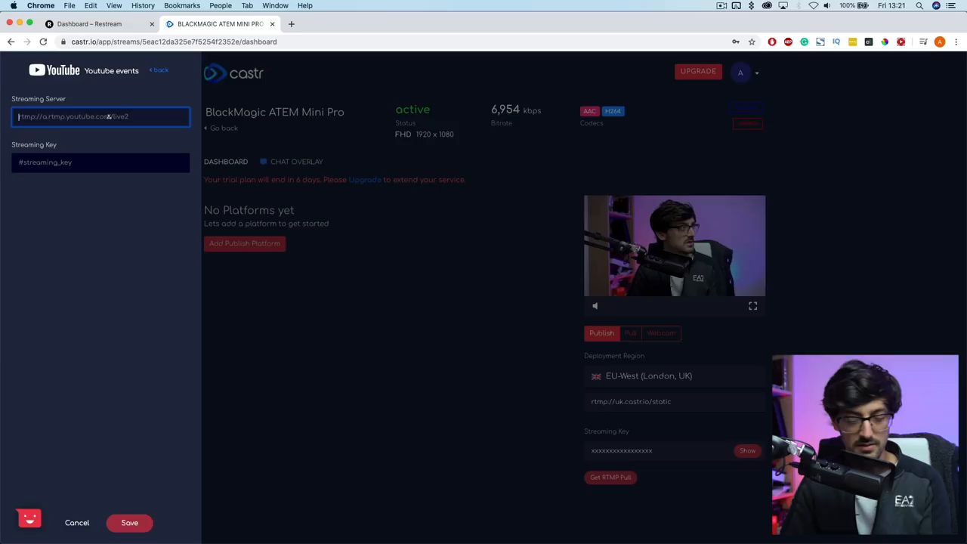
click(106, 23)
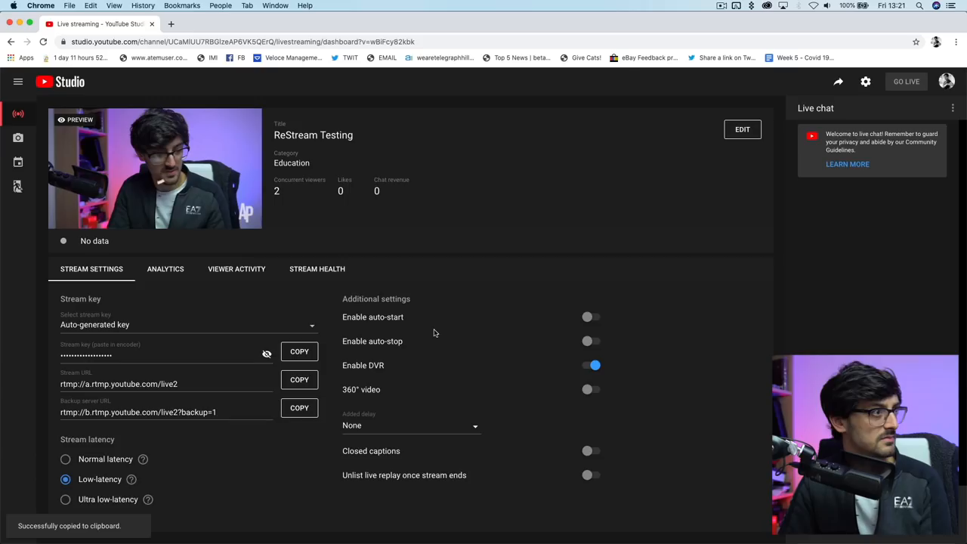
click(219, 24)
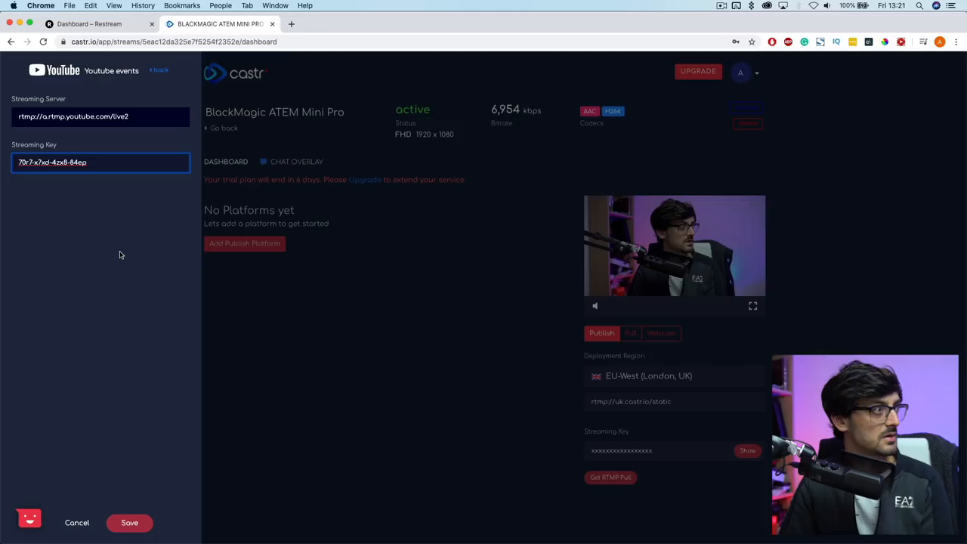
click(99, 23)
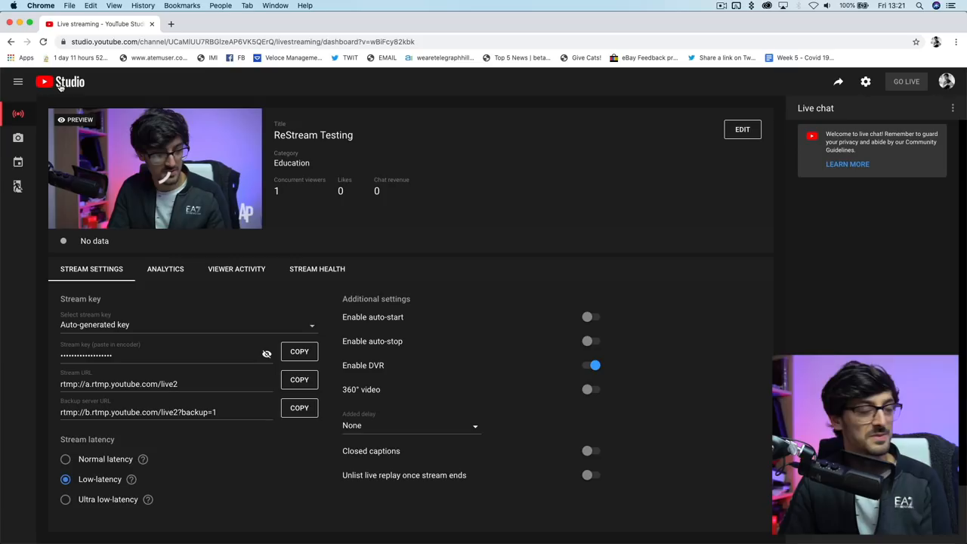
click(219, 23)
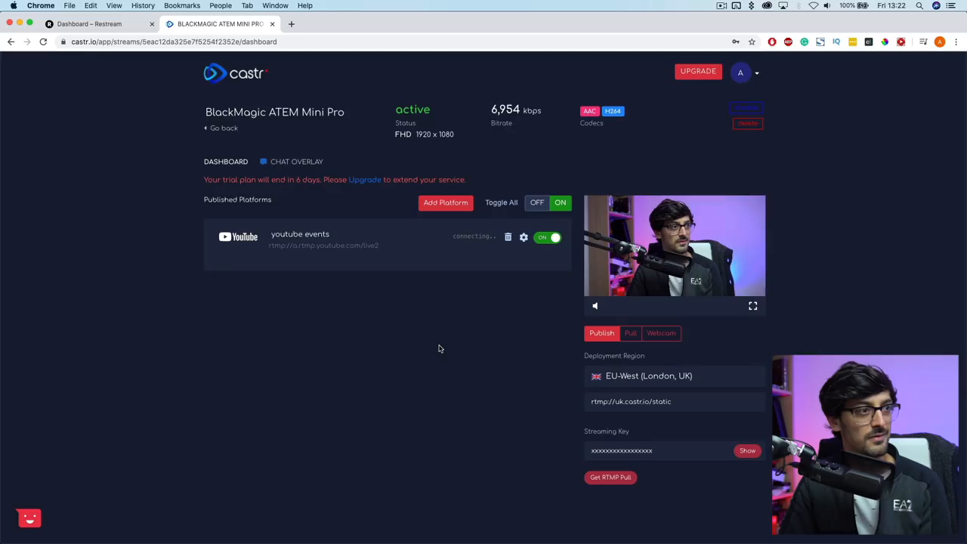
mouse_move(483, 337)
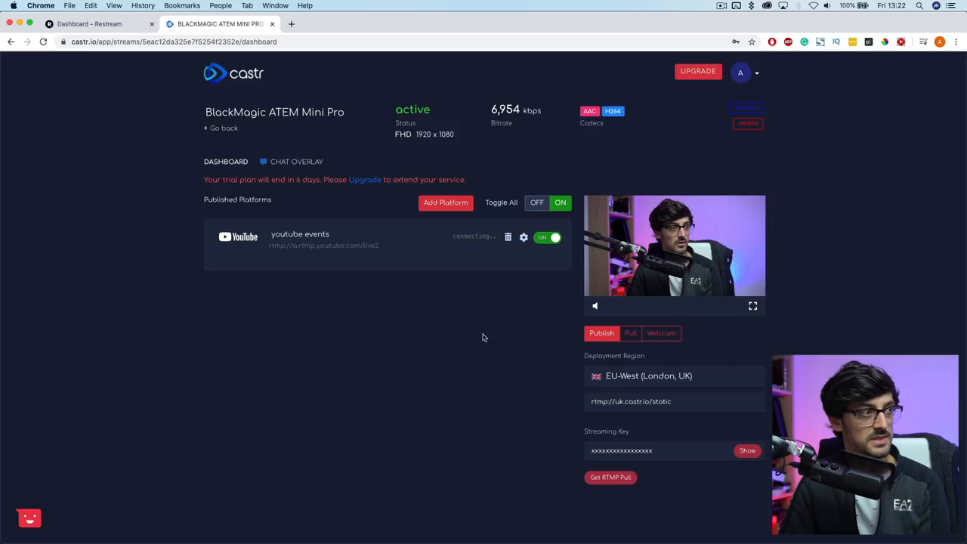
- Switch to YouTube Studio to check the incoming Castr stream
click(98, 24)
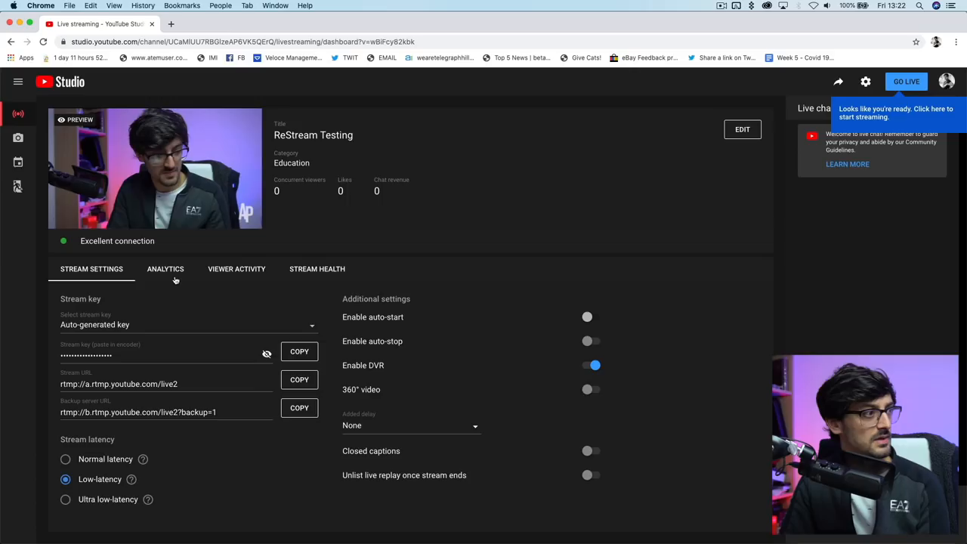
- Check Stream Health, return to Stream Settings, and go live on YouTube
click(317, 269)
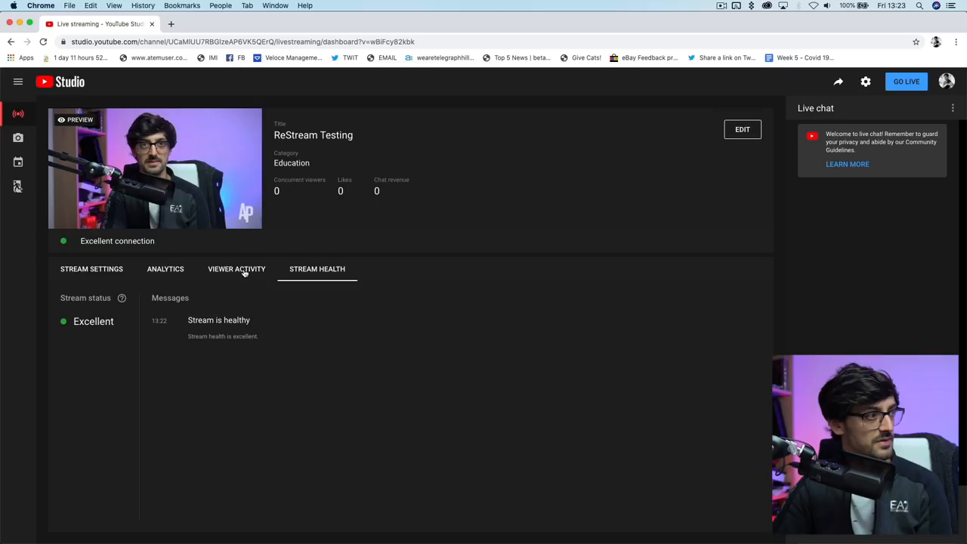
click(91, 269)
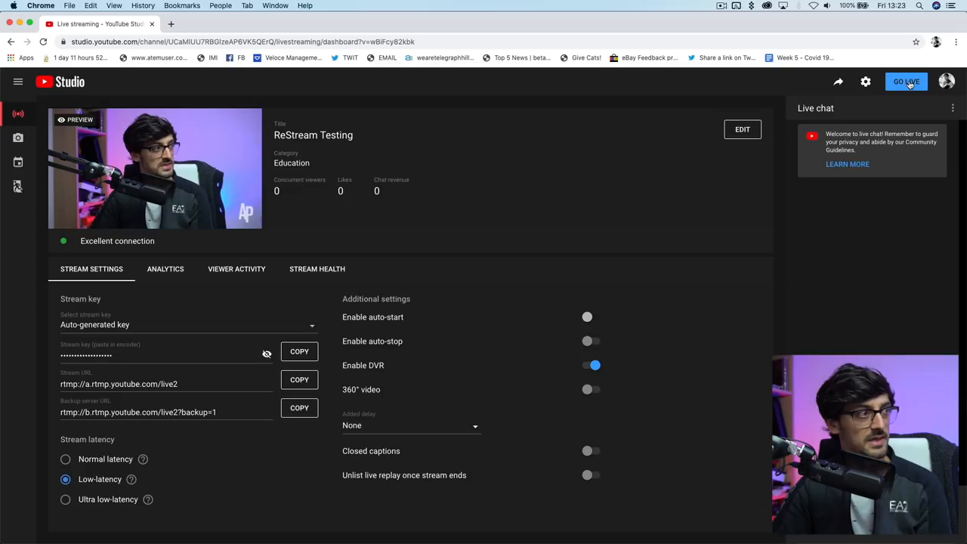
click(254, 35)
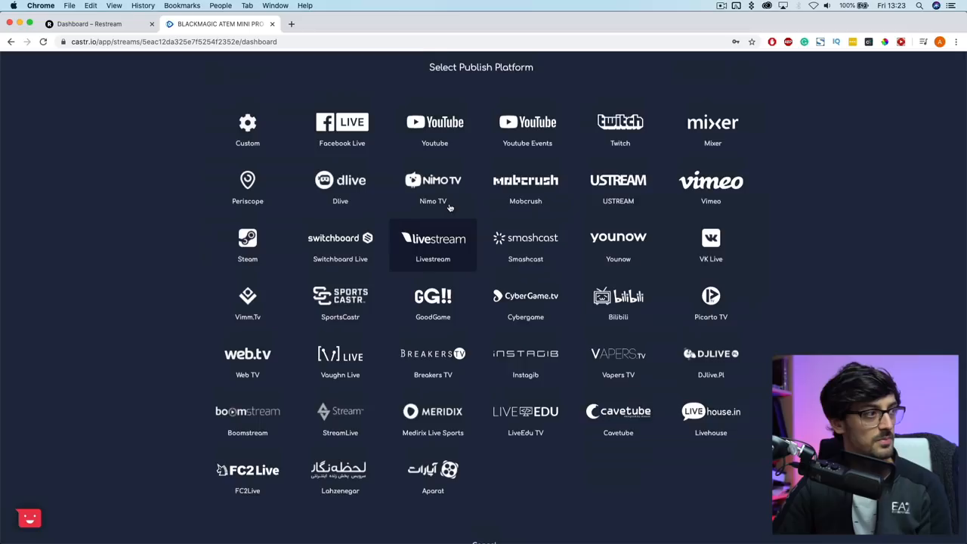
- Choose Periscope as the destination and switch to the Periscope Producer tab
click(247, 180)
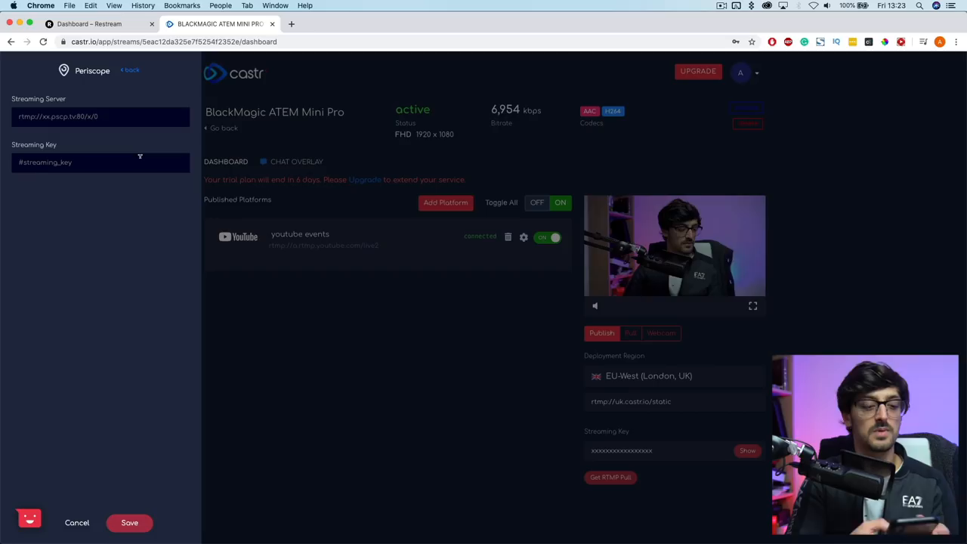
click(291, 23)
text(periscope.tv/account/producer)
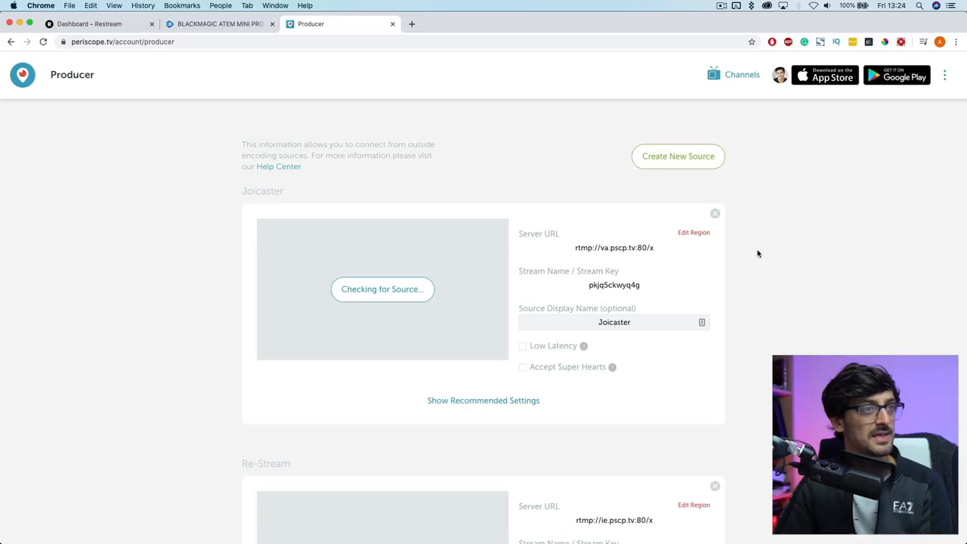
mouse_move(678, 156)
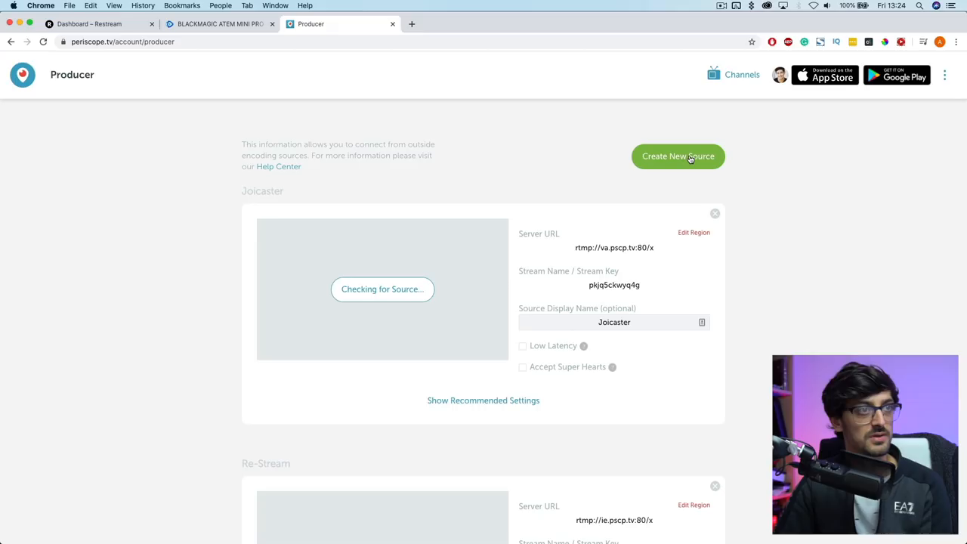
- Change the new Castr source's server region to rtmp://ie.pscp.tv:80/x in Periscope Producer
scroll(down, 3)
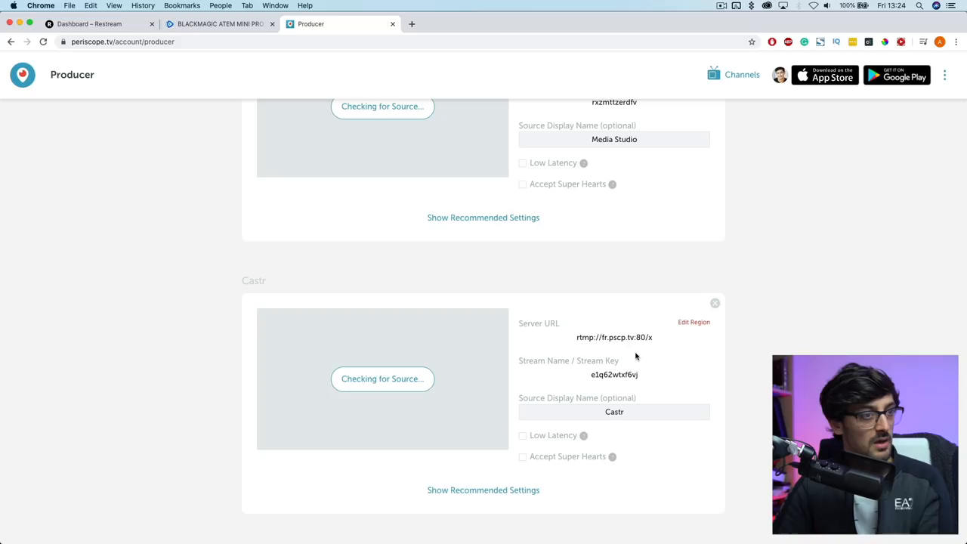
click(693, 322)
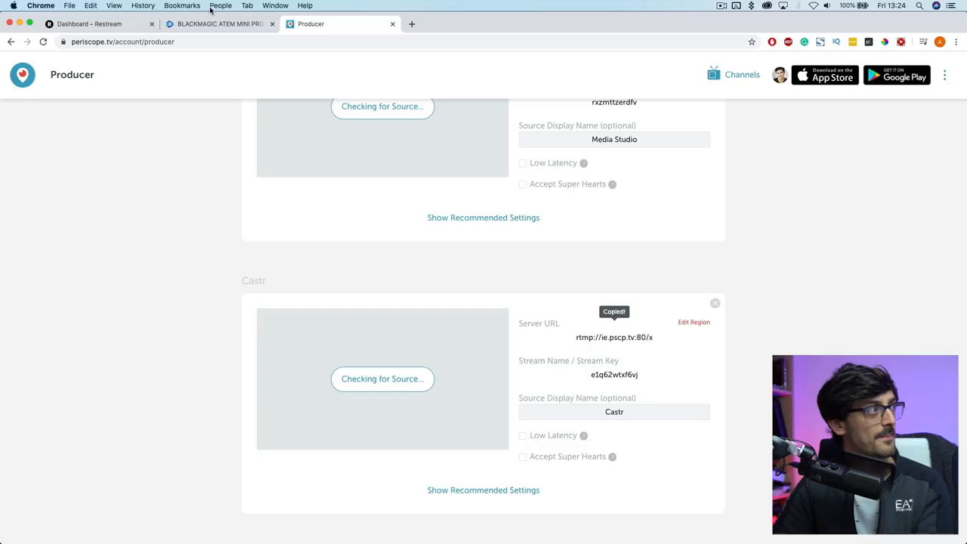
- Fill Castr's Periscope form with rtmp://ie.pscp.tv:80/x and the stream key, then switch it on
click(219, 23)
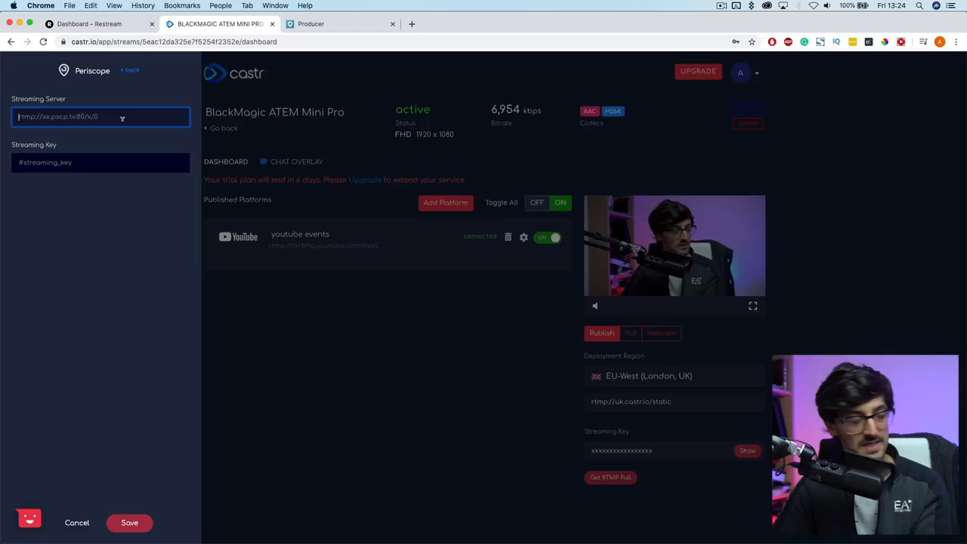
click(311, 24)
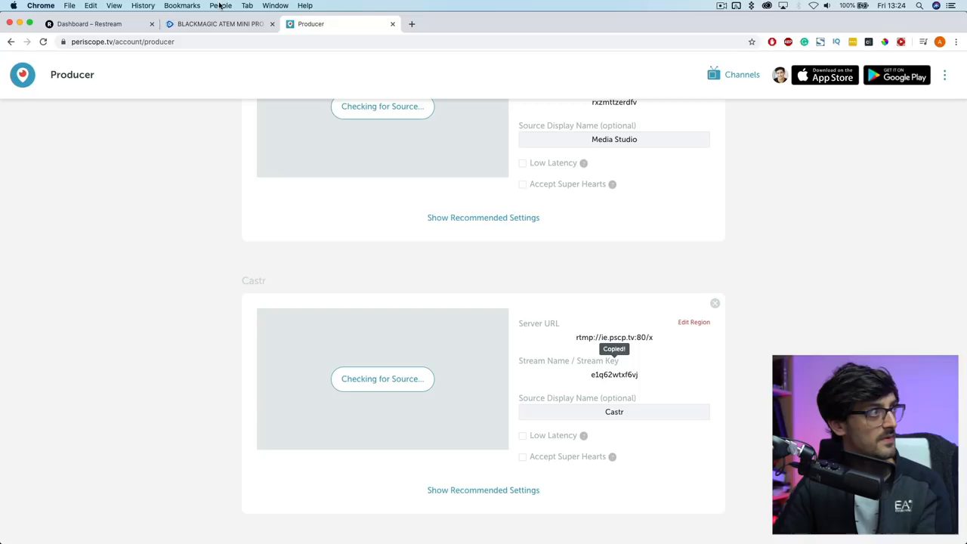
click(219, 24)
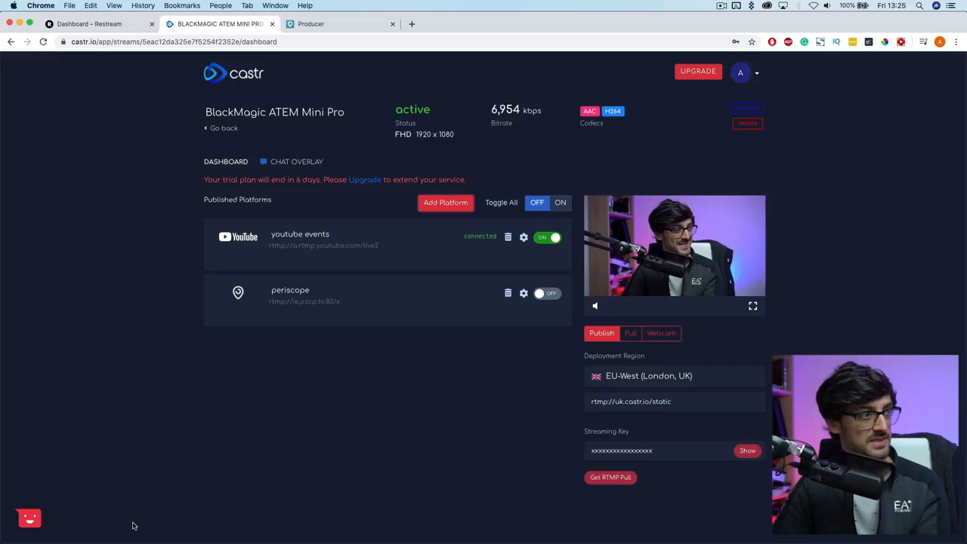
click(547, 293)
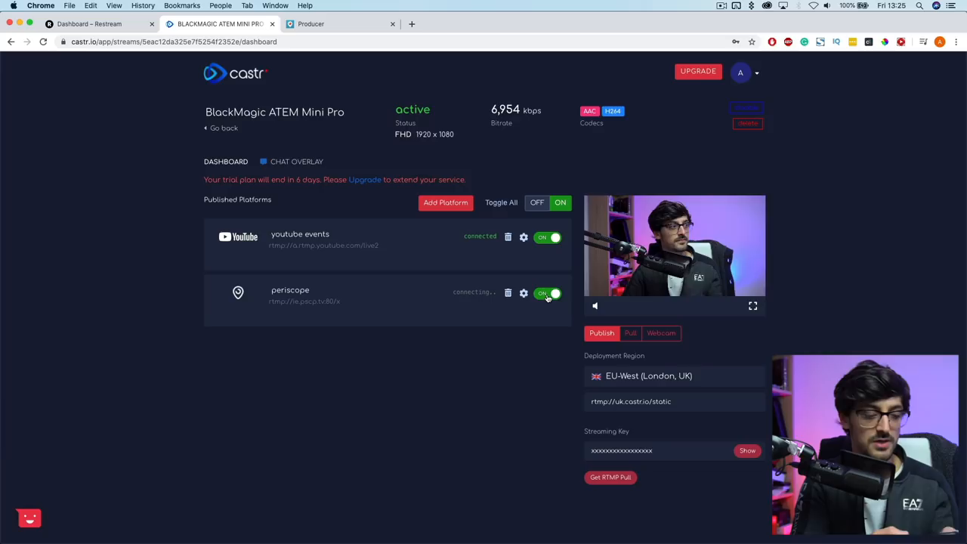